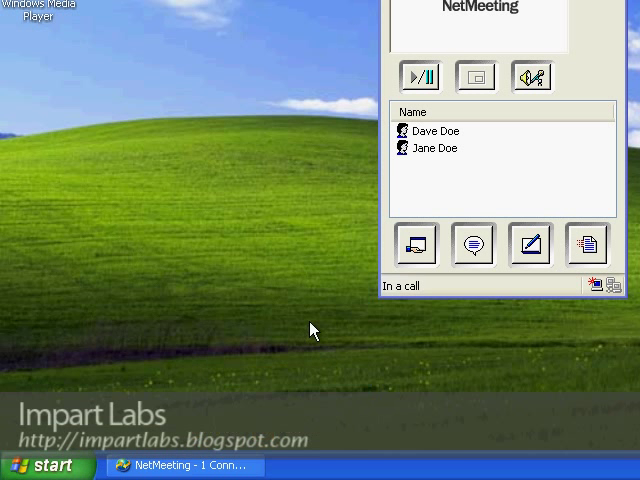
- Enter services.msc in the Run dialog to launch the Services console
text(s)
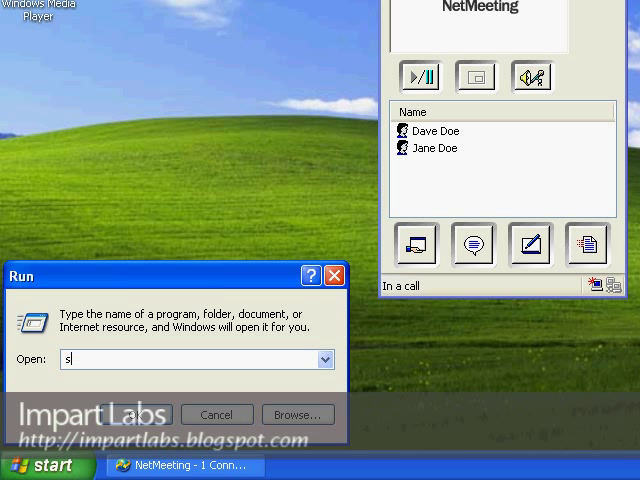
text(ervices.ms)
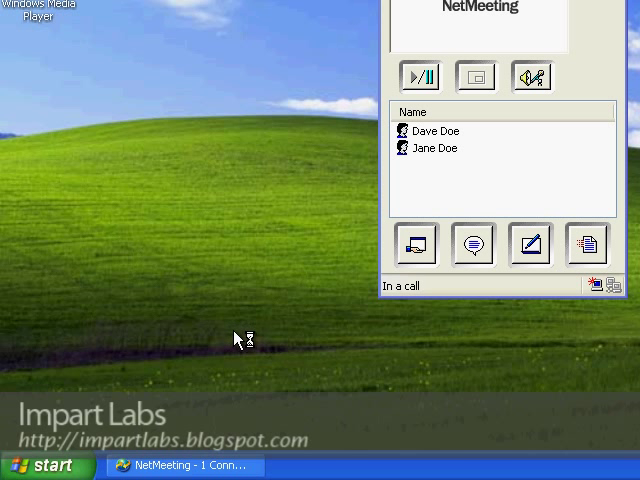
mouse_move(297, 328)
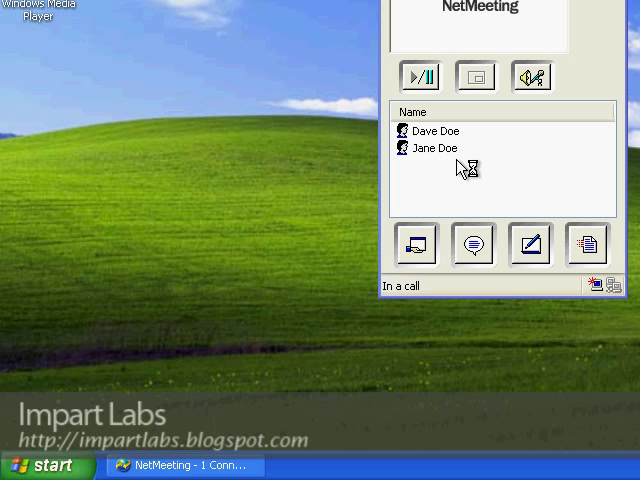
mouse_move(471, 139)
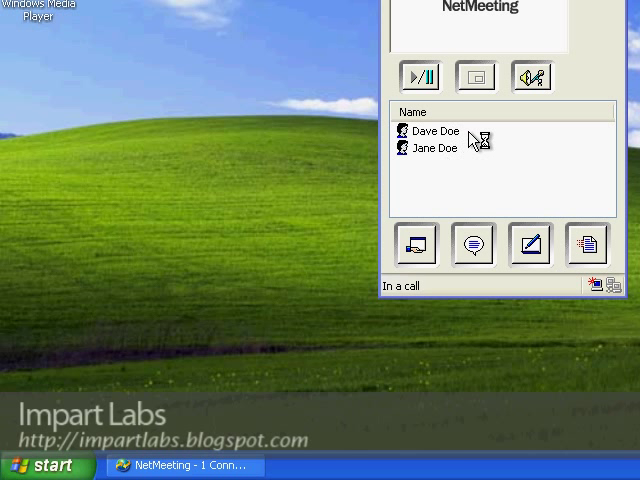
mouse_move(479, 147)
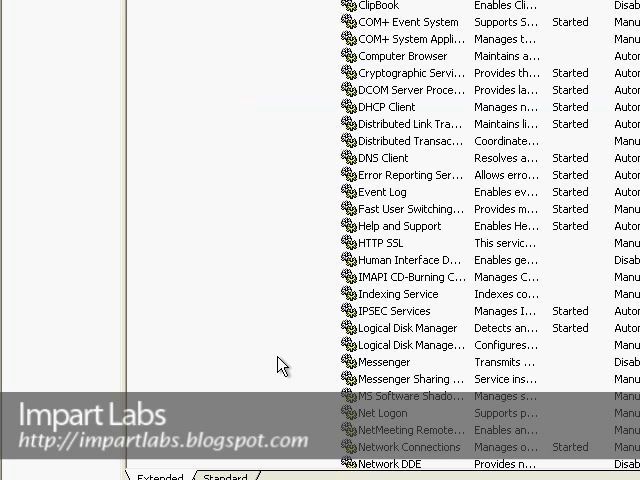
- Confirm QoS RSVP is running with Manual startup, then close the Services console
scroll(down, 3)
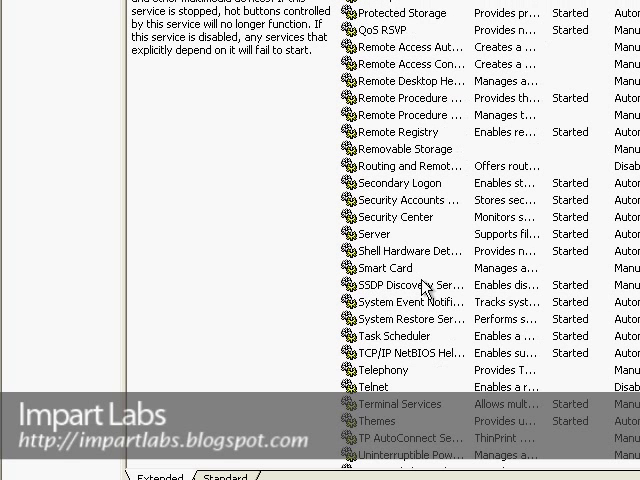
scroll(up, 3)
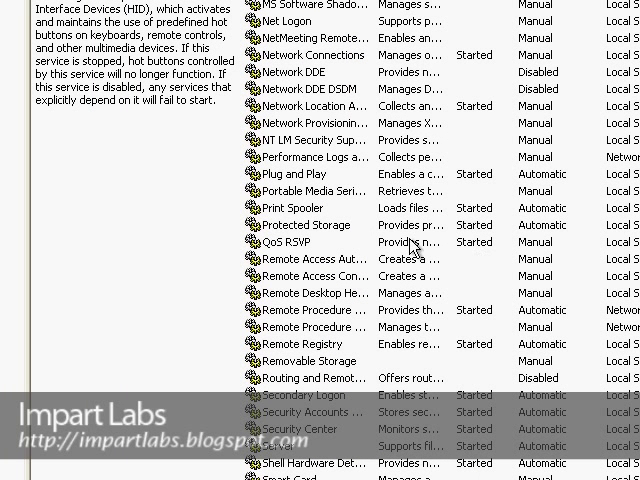
mouse_move(315, 248)
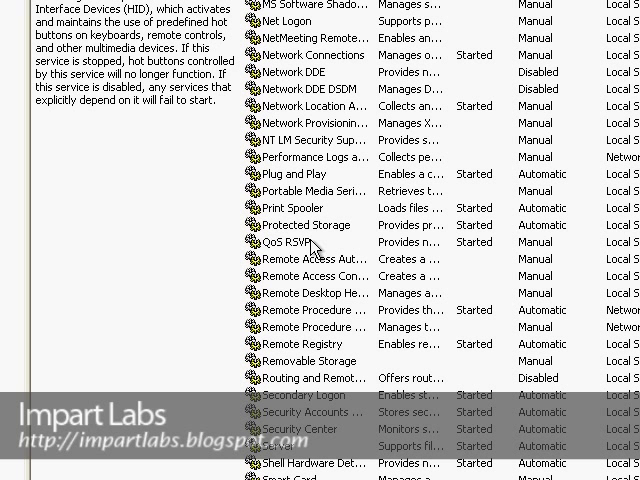
click(300, 242)
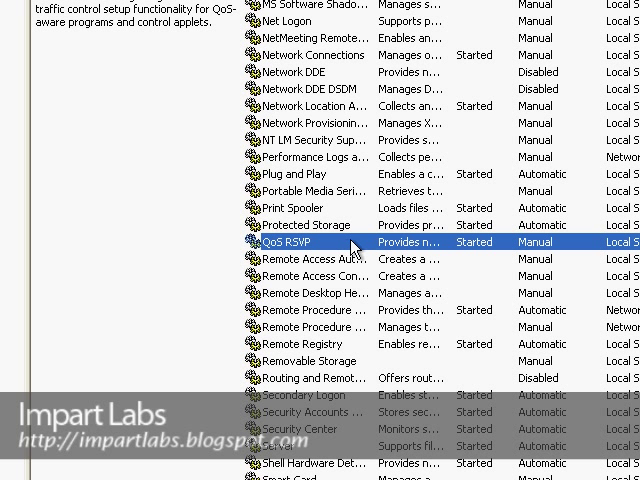
right_click(352, 241)
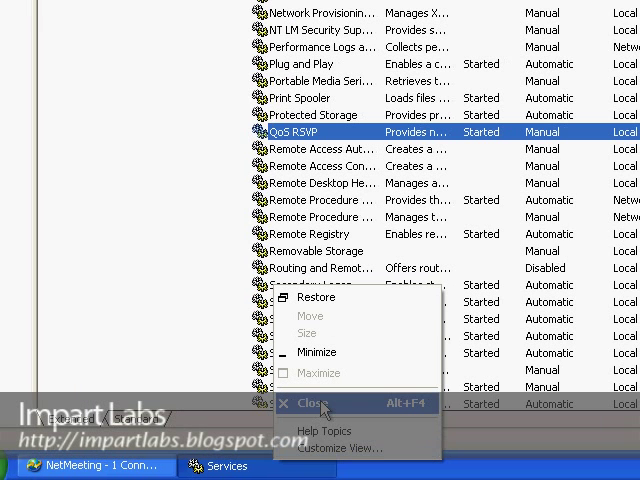
click(314, 403)
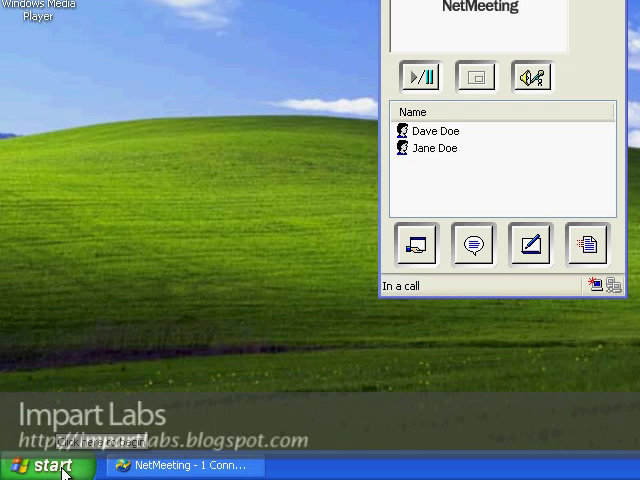
- Go from the Start menu through My Network Places to Network Connections
click(40, 466)
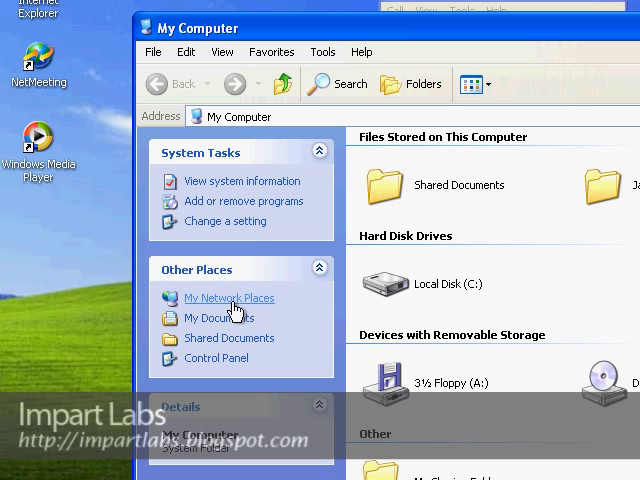
click(228, 298)
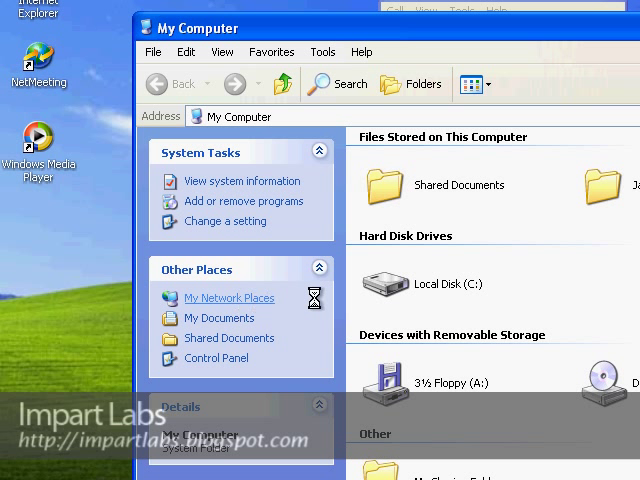
click(228, 297)
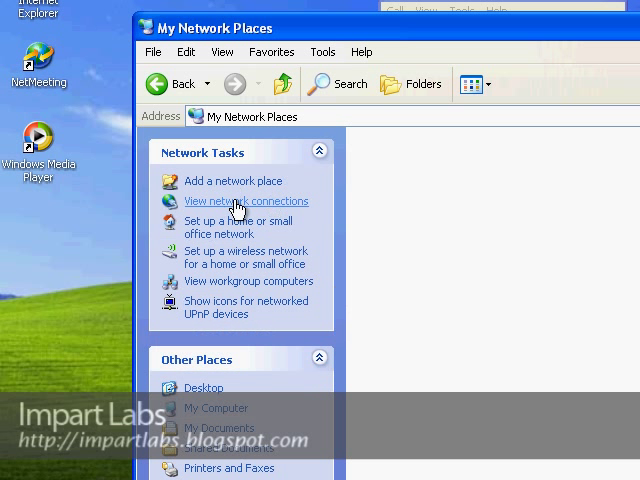
click(244, 201)
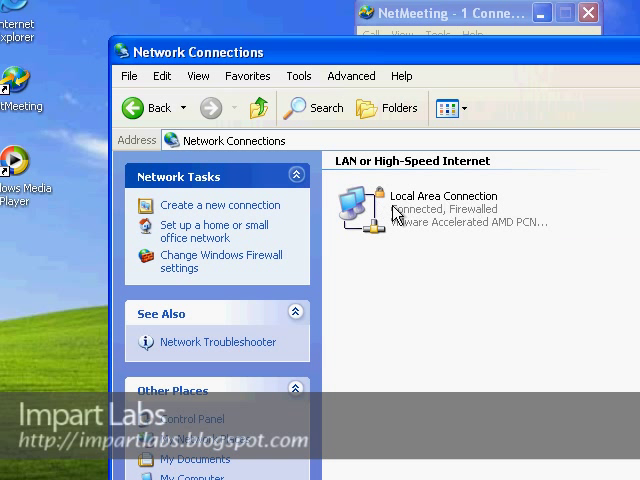
- View the Local Area Connection's Properties and its Advanced tab
right_click(360, 205)
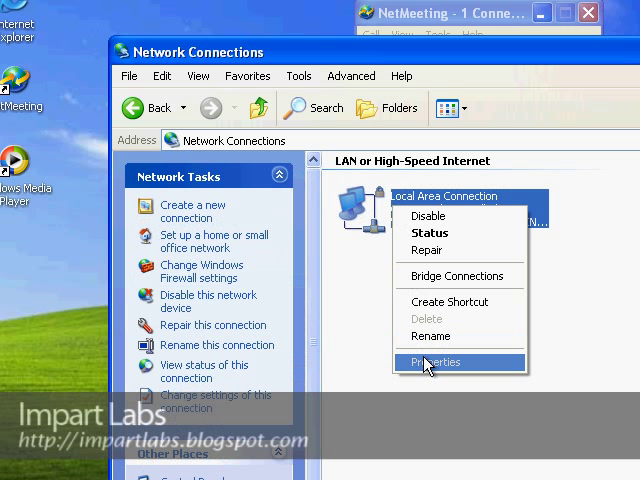
click(435, 362)
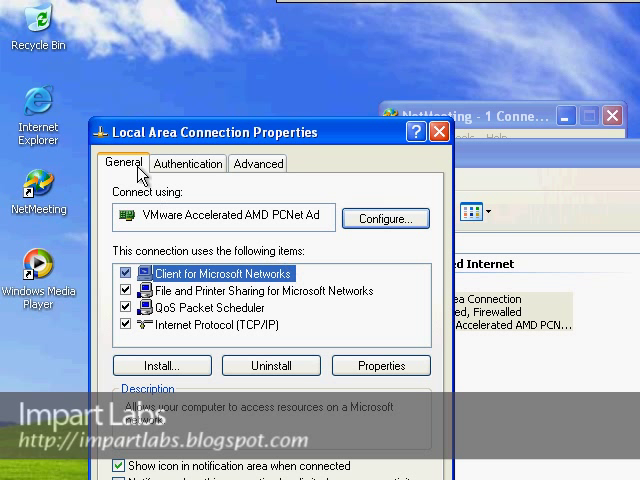
mouse_move(133, 160)
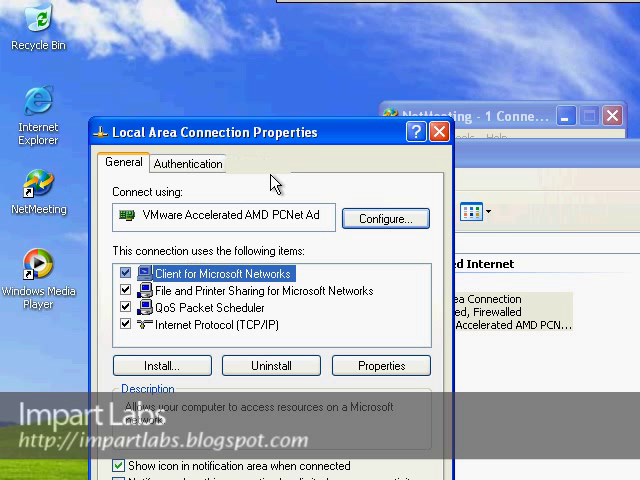
click(258, 163)
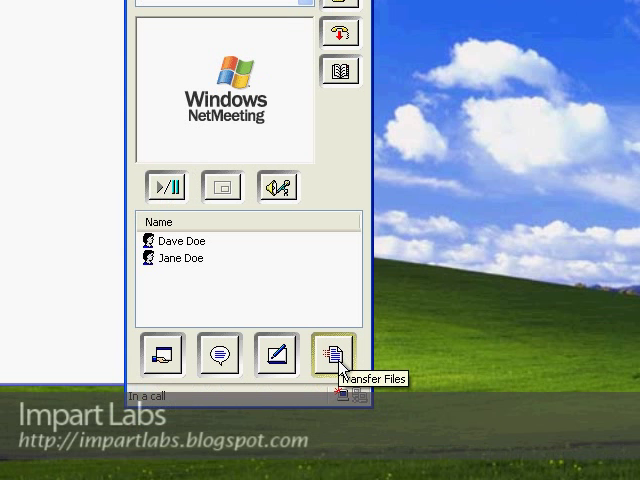
mouse_move(277, 354)
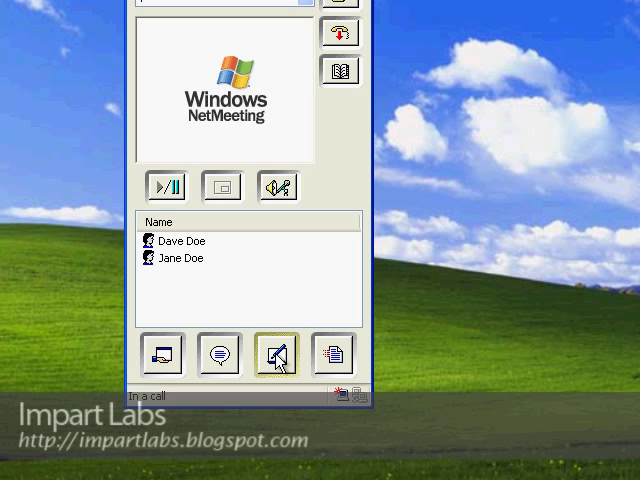
mouse_move(220, 355)
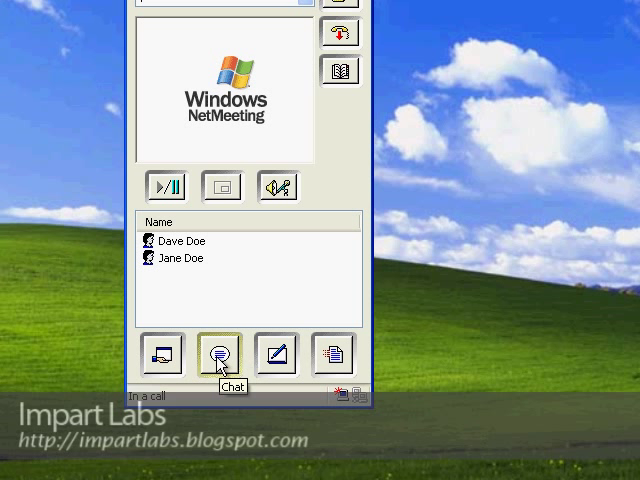
mouse_move(162, 354)
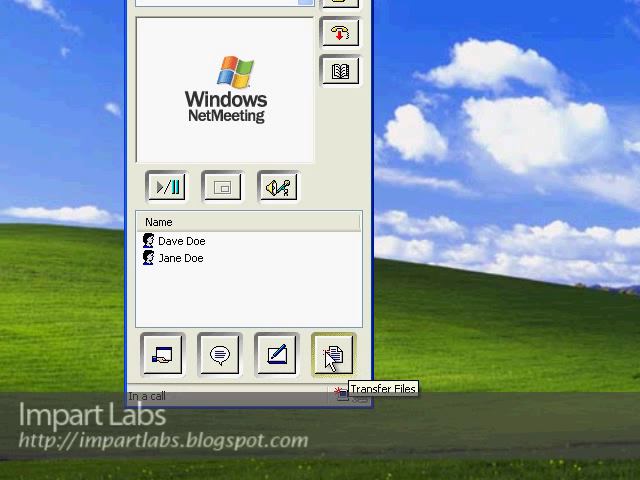
click(334, 355)
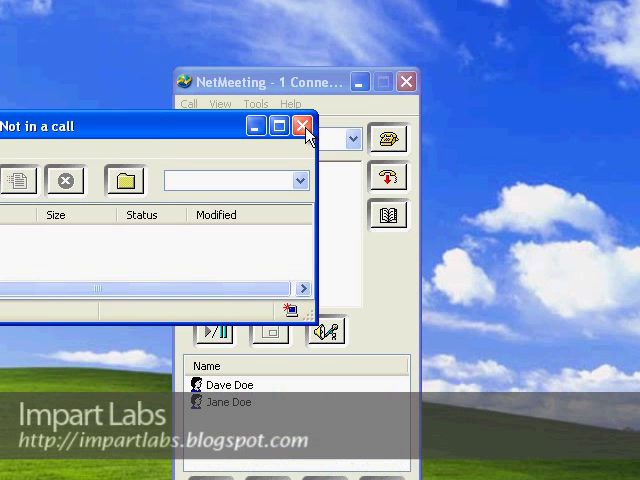
click(304, 126)
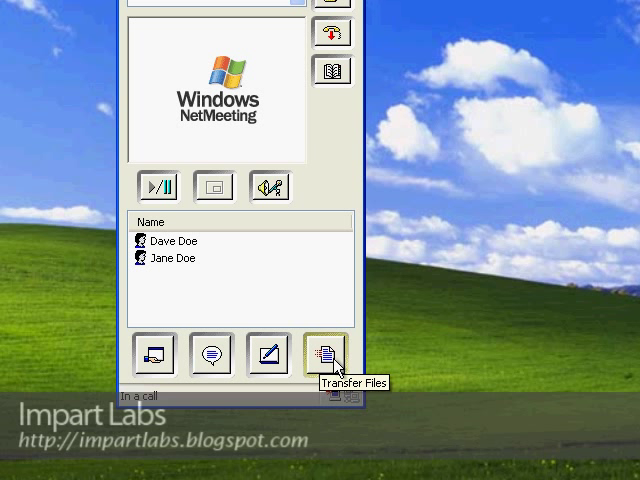
mouse_move(338, 362)
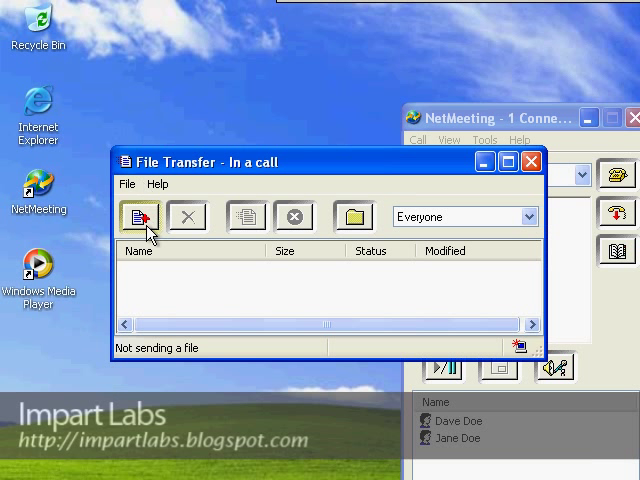
mouse_move(137, 217)
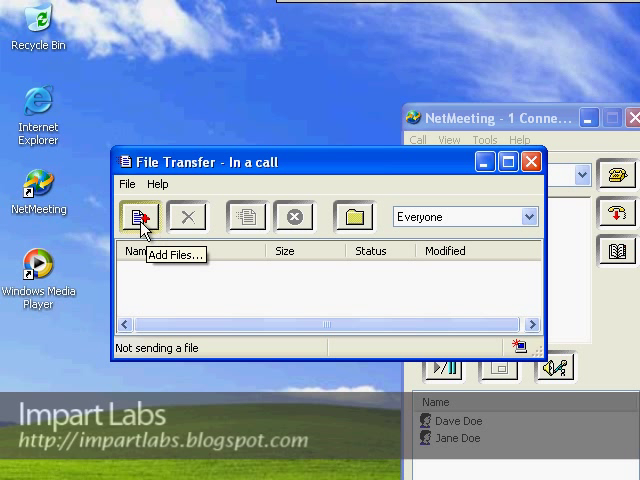
mouse_move(332, 318)
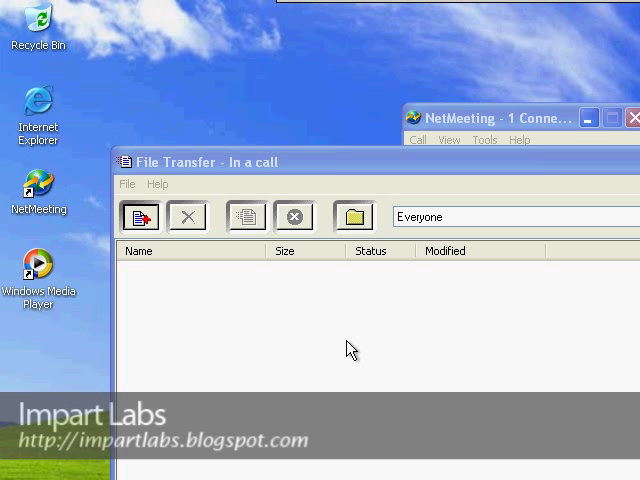
- Add the Beethoven symphony file to File Transfer and send it to Everyone
click(141, 216)
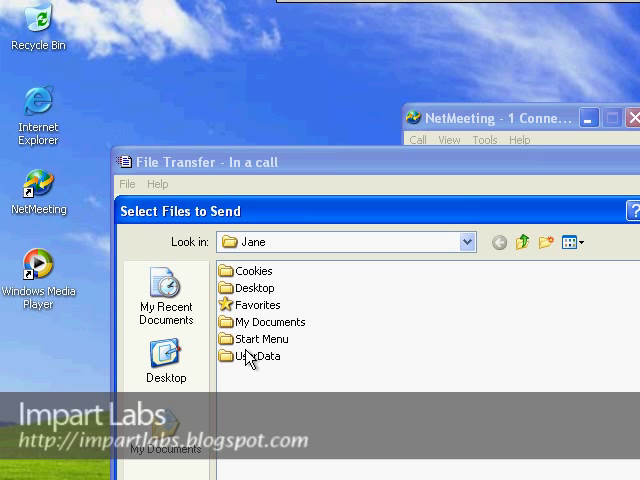
mouse_move(253, 328)
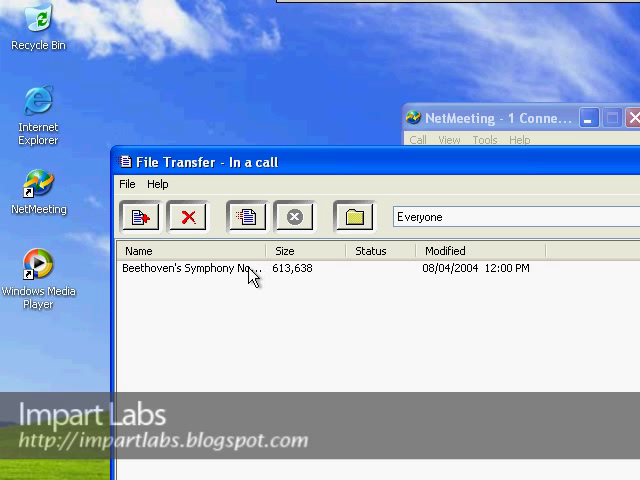
right_click(250, 268)
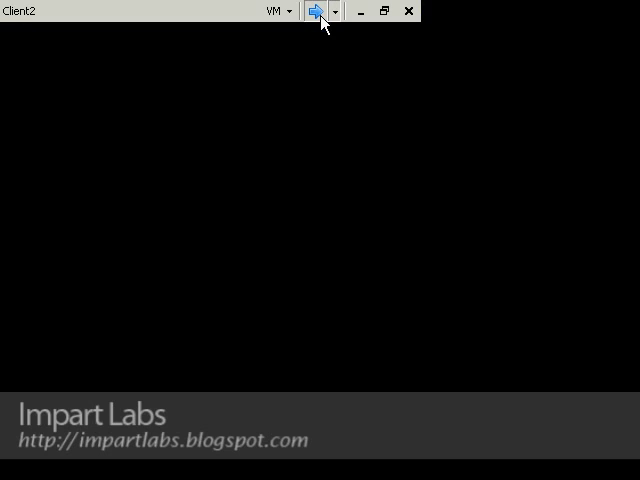
- On Client2, close the transfer-complete notice for Beethoven's Symphony No. 9
click(318, 11)
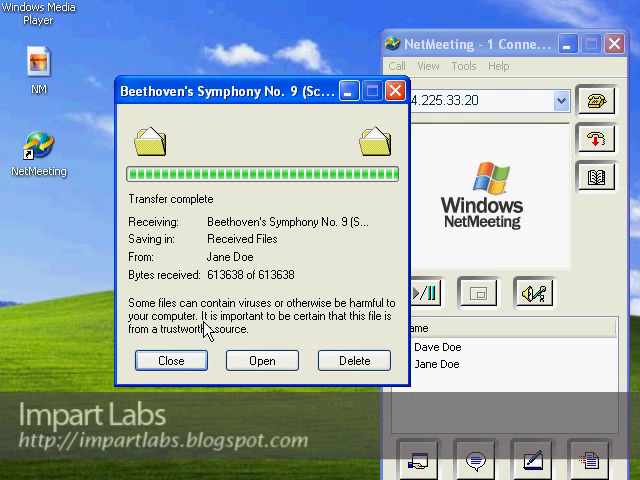
mouse_move(208, 328)
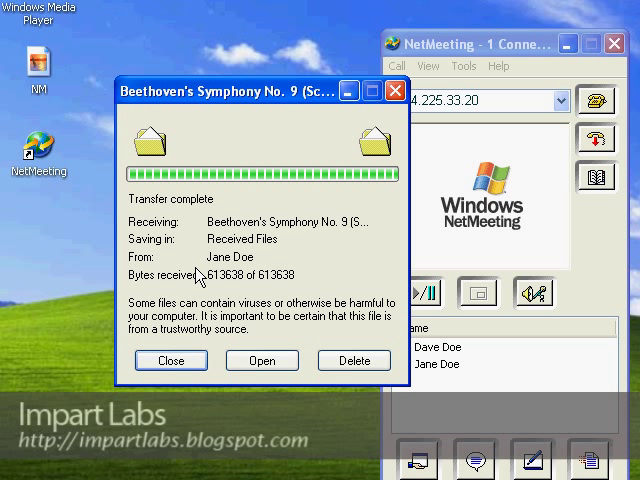
mouse_move(253, 253)
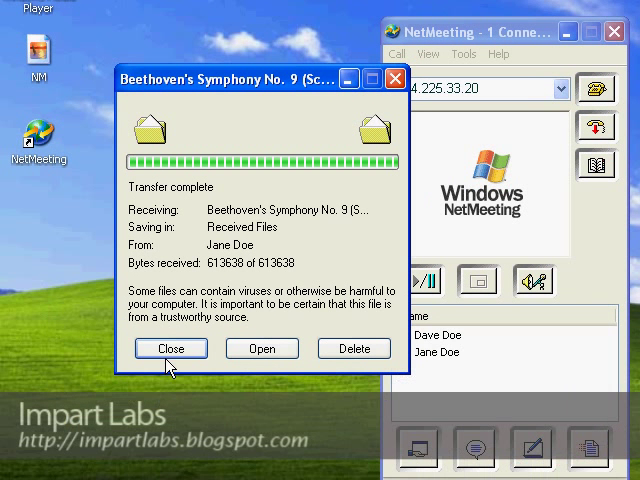
mouse_move(171, 349)
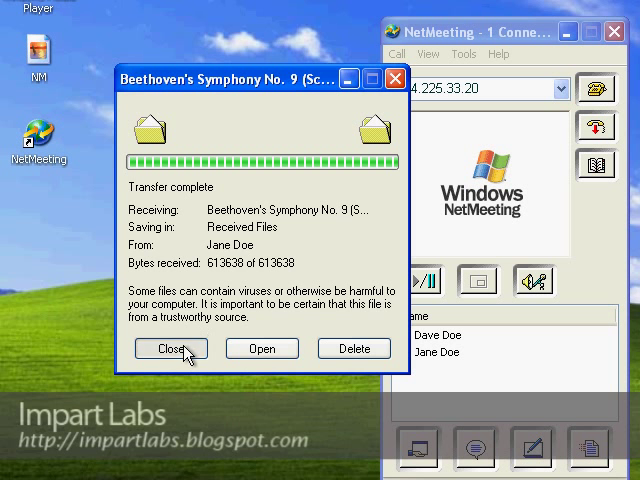
click(171, 348)
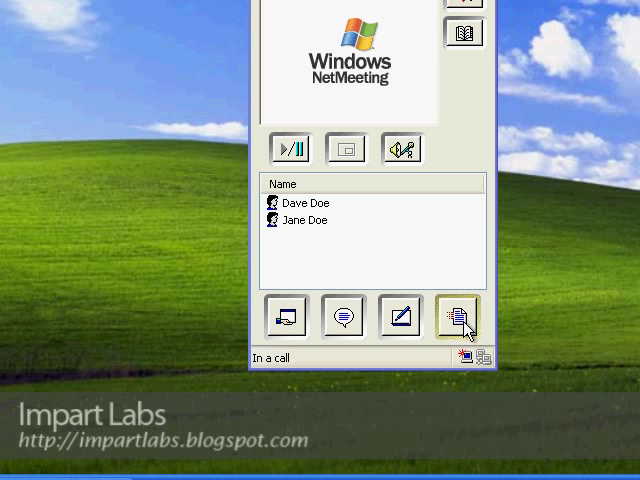
mouse_move(400, 317)
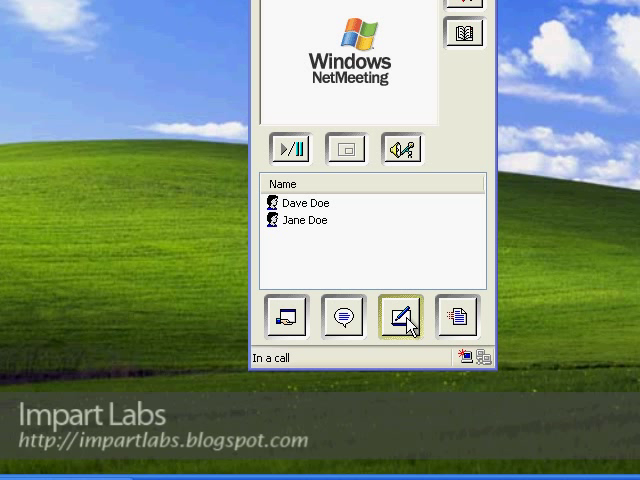
- Open the Whiteboard, then close it without saving its contents
click(401, 316)
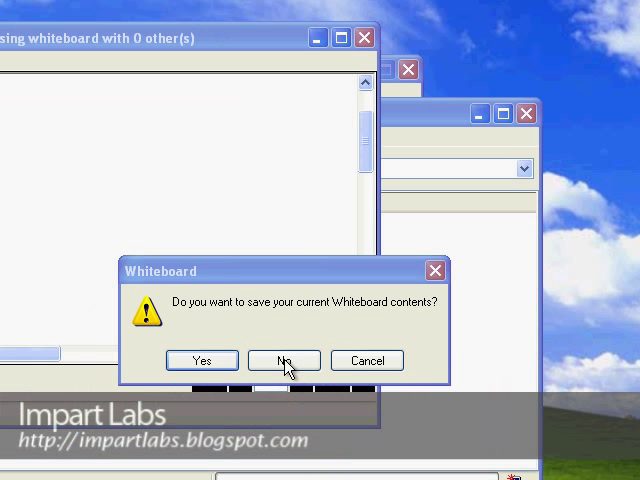
click(283, 360)
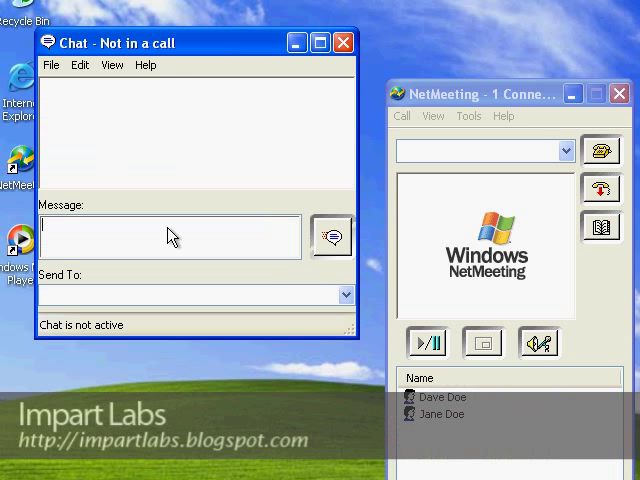
- Type 'asdfasdf' into the Chat window's message box
text(asdfasdf)
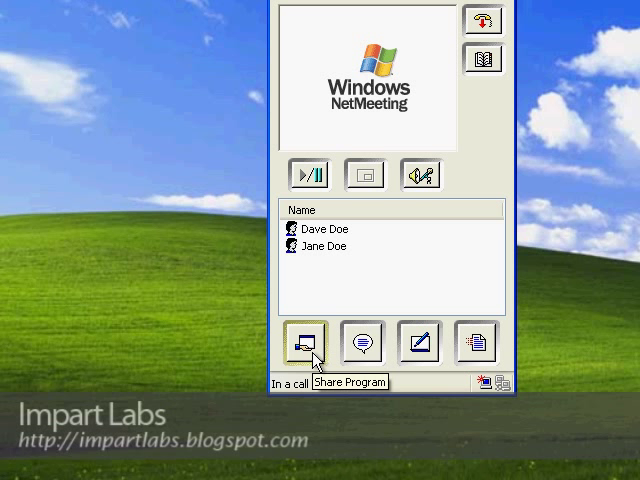
- Open Share Program and launch Minesweeper from All Programs
click(304, 343)
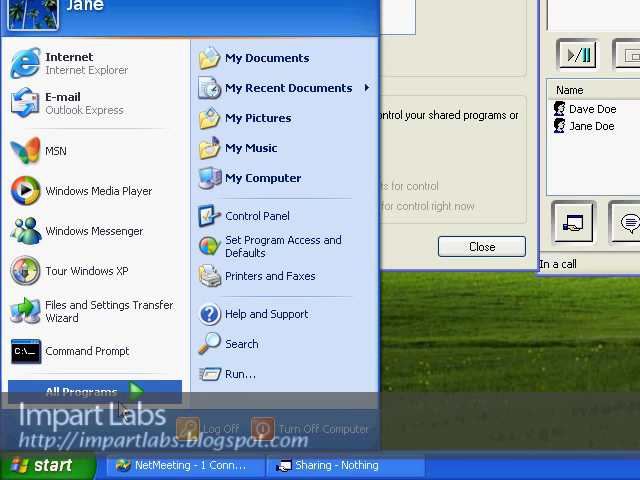
click(77, 391)
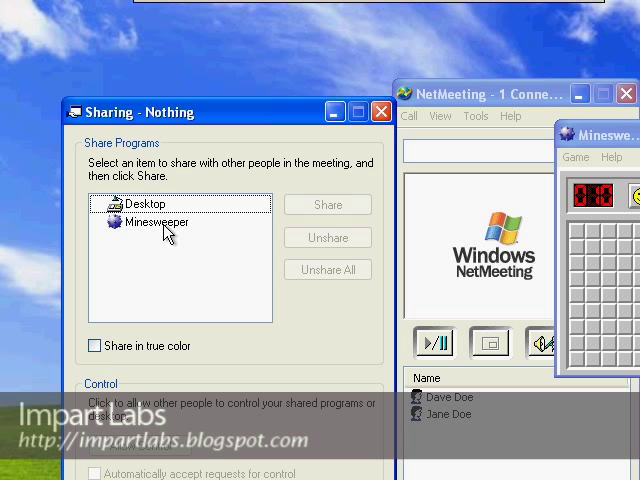
- Select Minesweeper, enable 'Share in true color', and share it
click(157, 222)
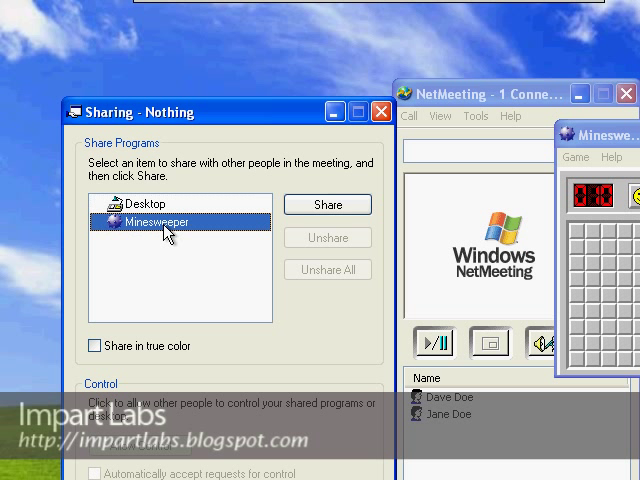
mouse_move(218, 290)
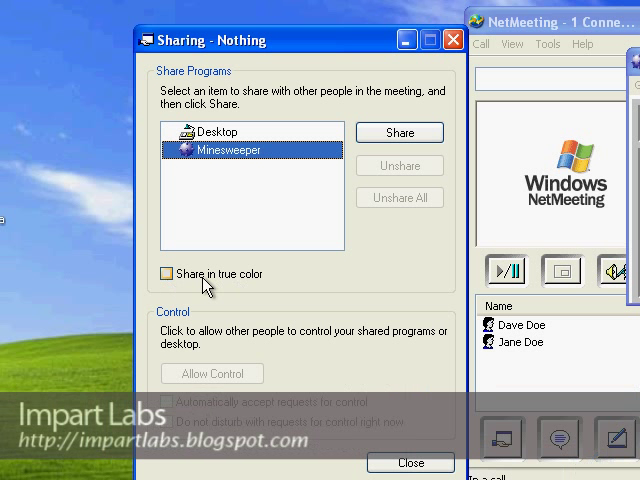
mouse_move(207, 286)
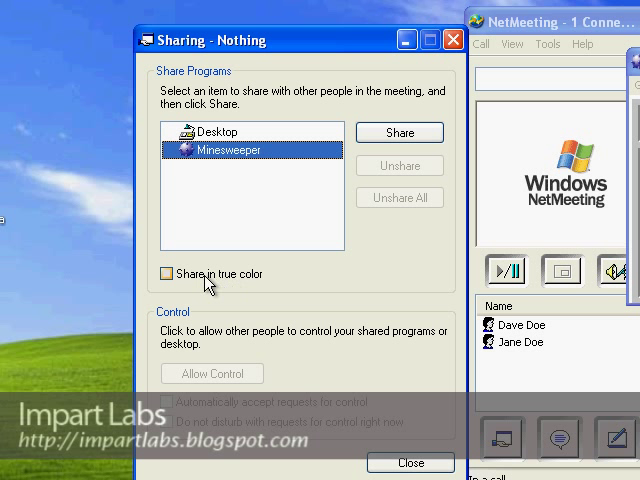
mouse_move(237, 281)
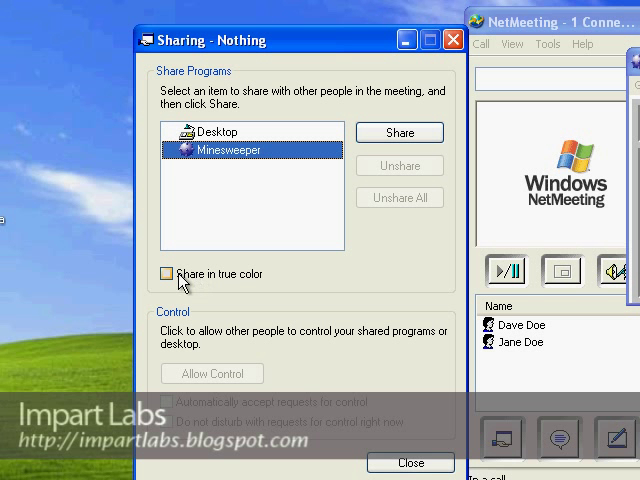
click(167, 274)
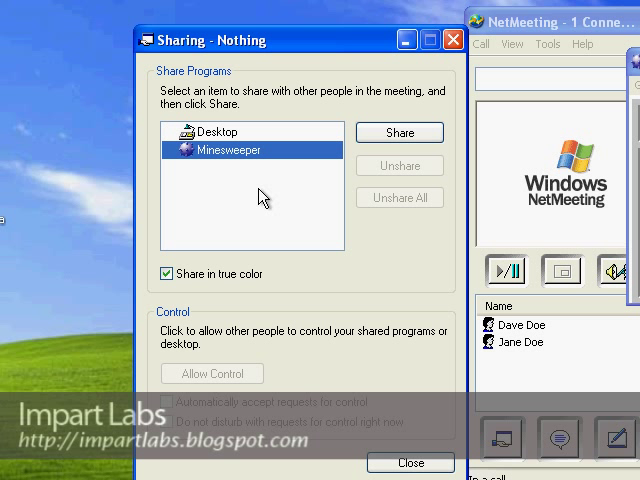
mouse_move(399, 132)
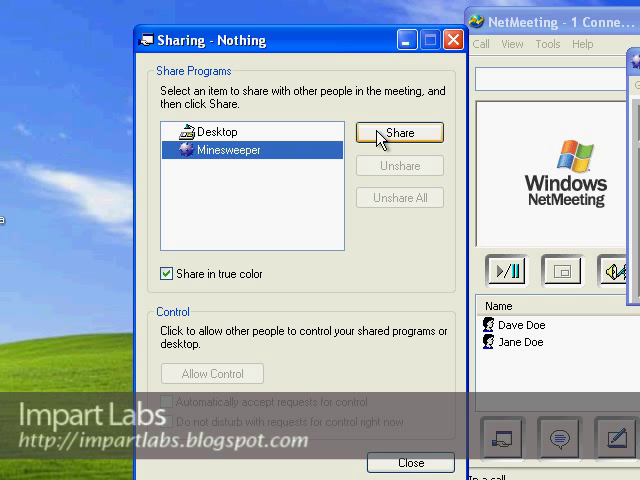
click(399, 132)
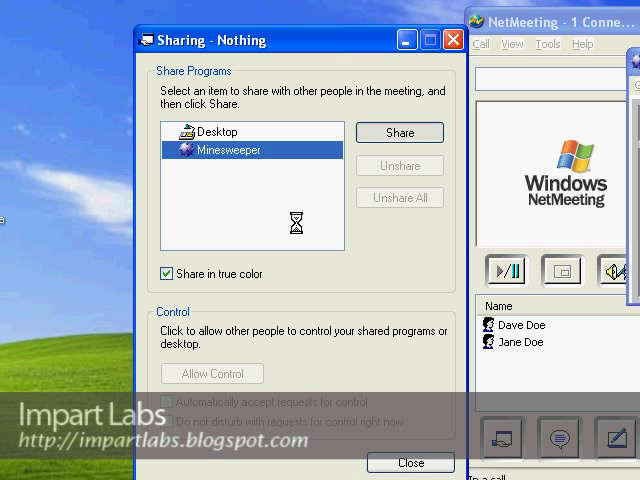
click(398, 132)
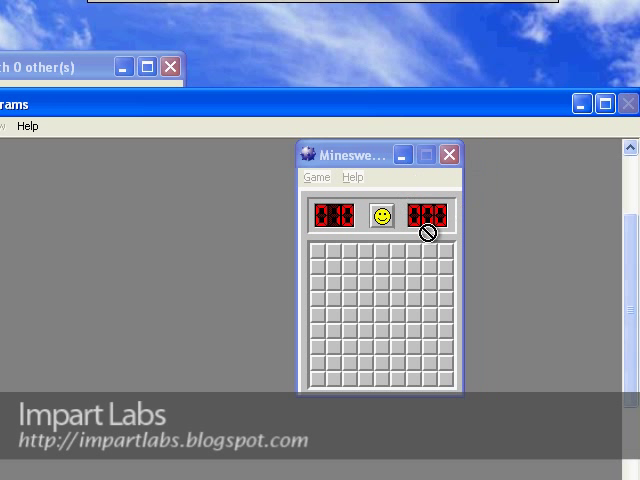
mouse_move(283, 255)
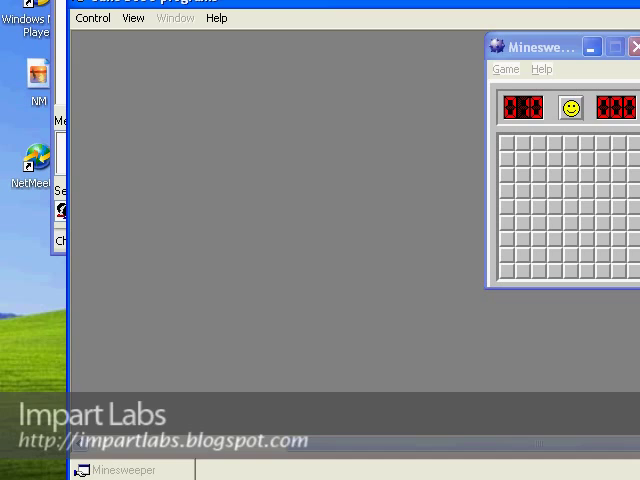
- Bring the shared Minesweeper window to the front from the taskbar
click(30, 469)
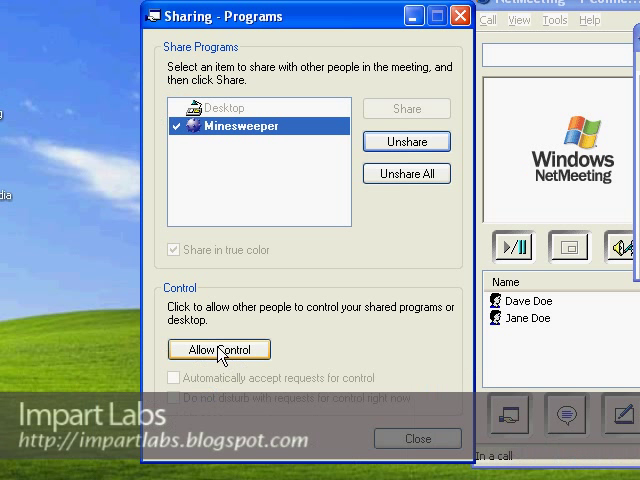
- Allow control of shared Minesweeper and accept Dave Doe's control request
click(219, 349)
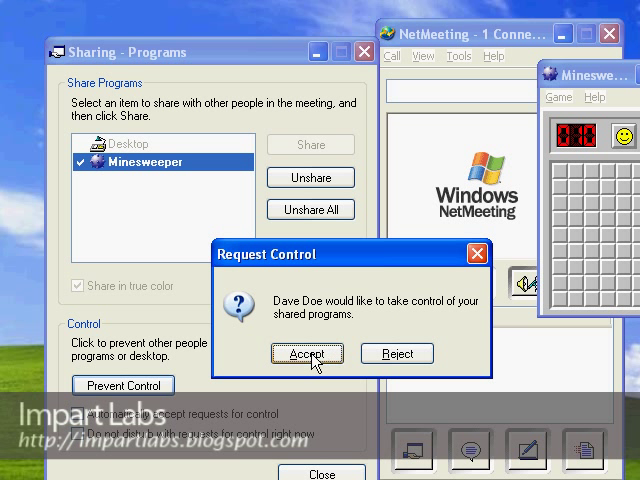
click(307, 353)
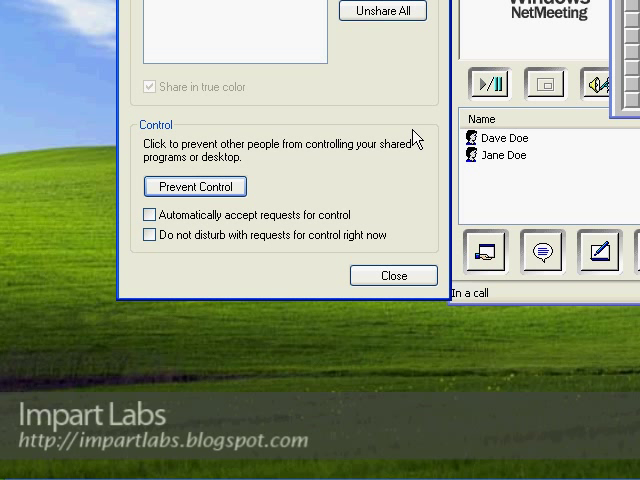
mouse_move(195, 187)
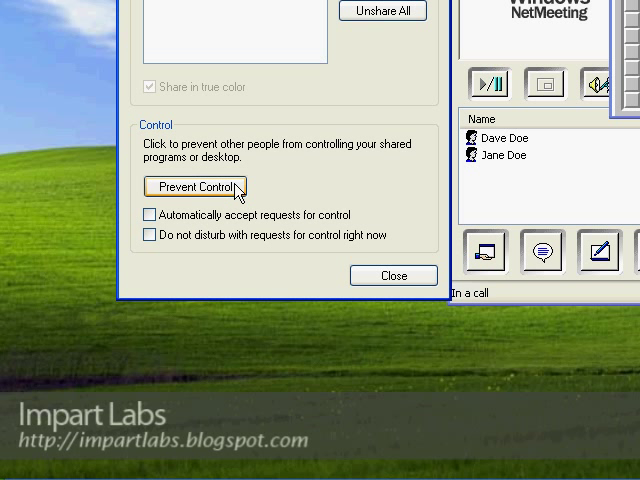
mouse_move(210, 200)
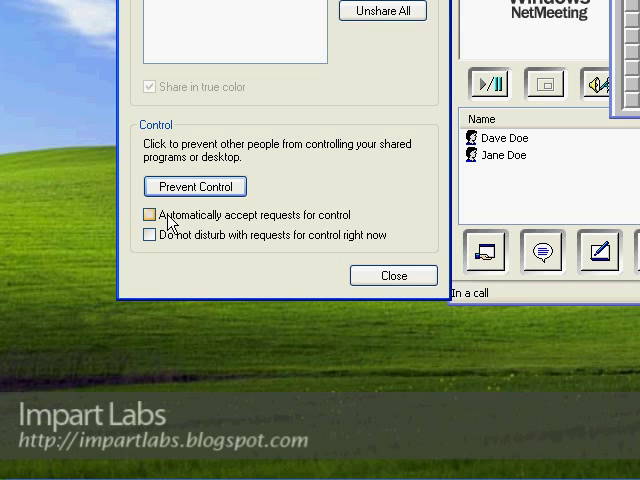
- Turn on 'Automatically accept requests for control' in the Sharing dialog
click(148, 214)
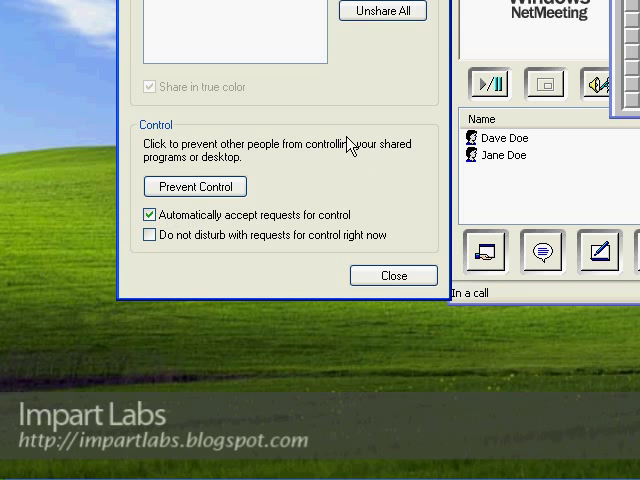